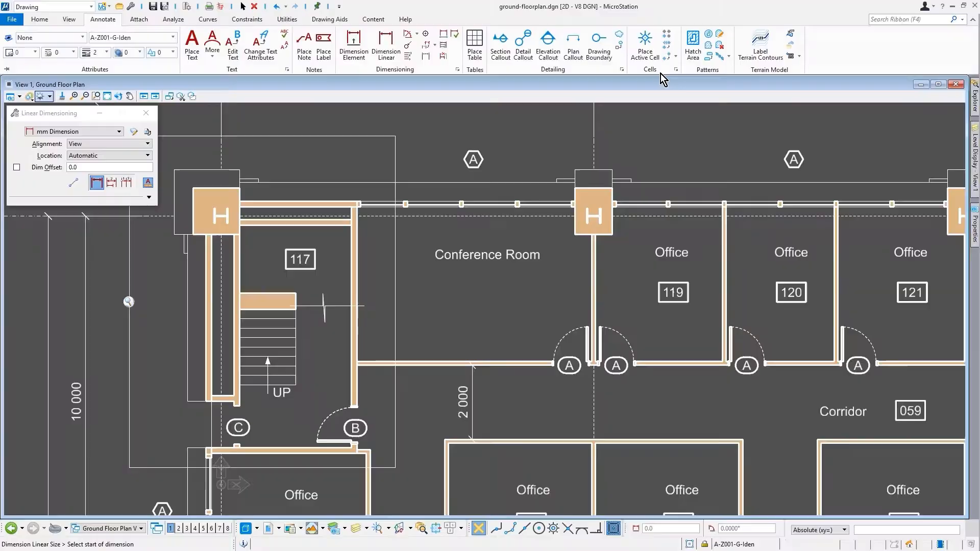
Start Place Active Cell from the Annotate tab with the annotation scale lock on
click(644, 39)
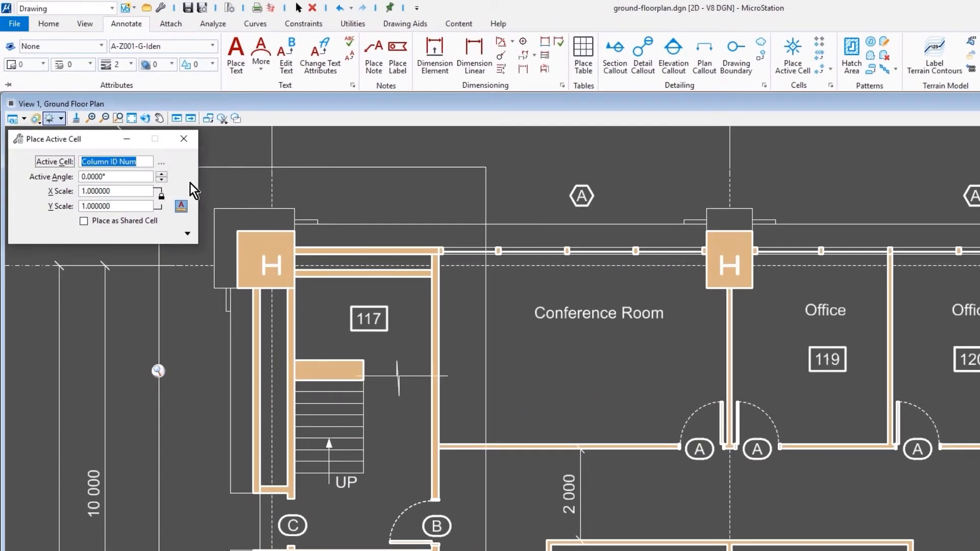
mouse_move(180, 206)
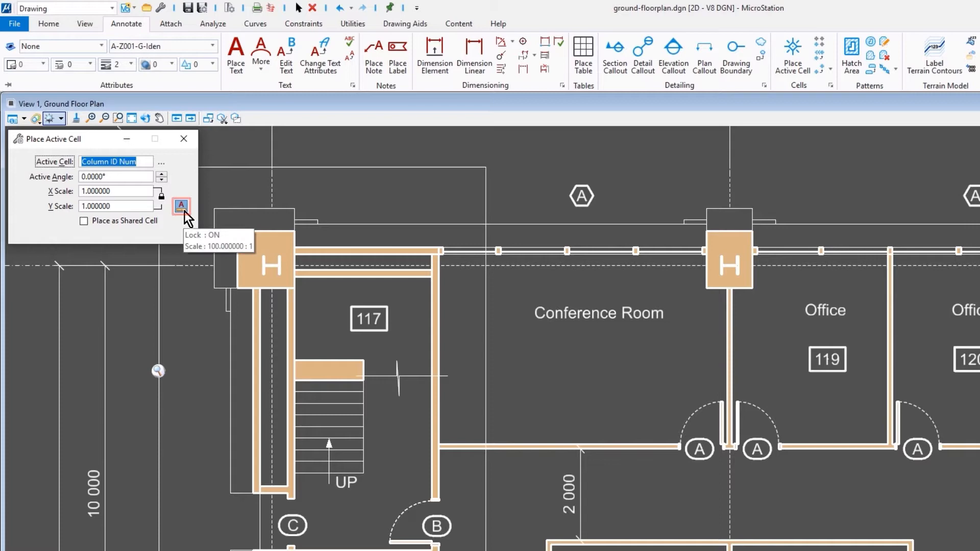
mouse_move(182, 234)
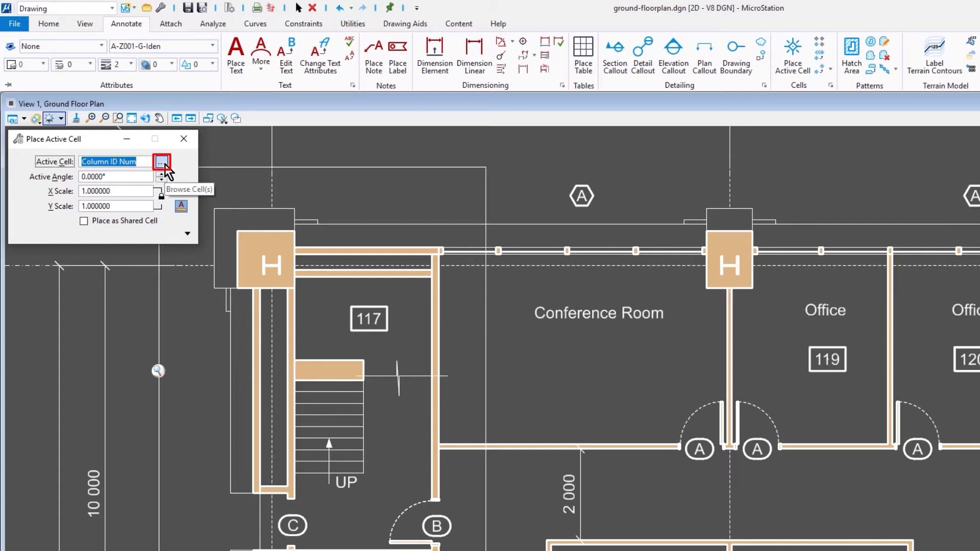
Browse the cell library showing all cells, preview Border, then select Room Label
click(163, 163)
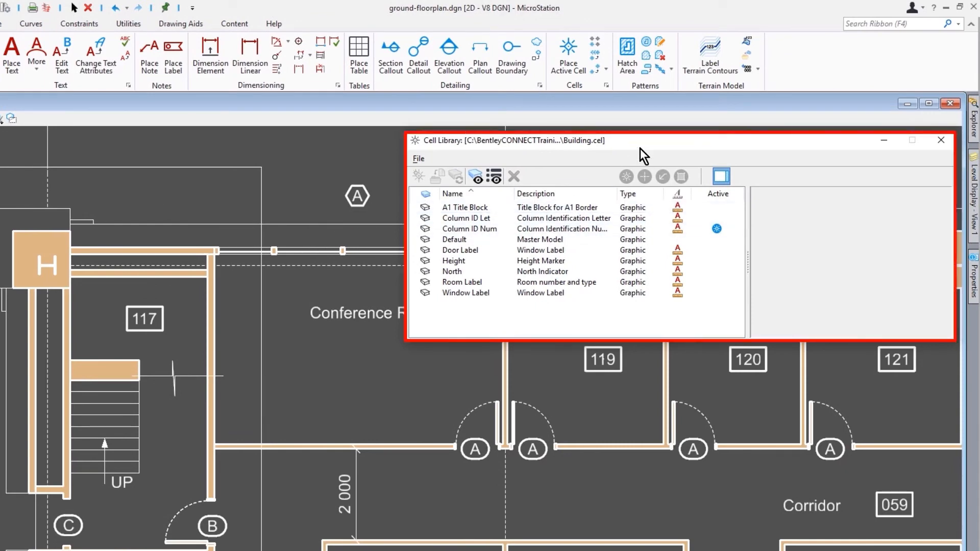
click(644, 155)
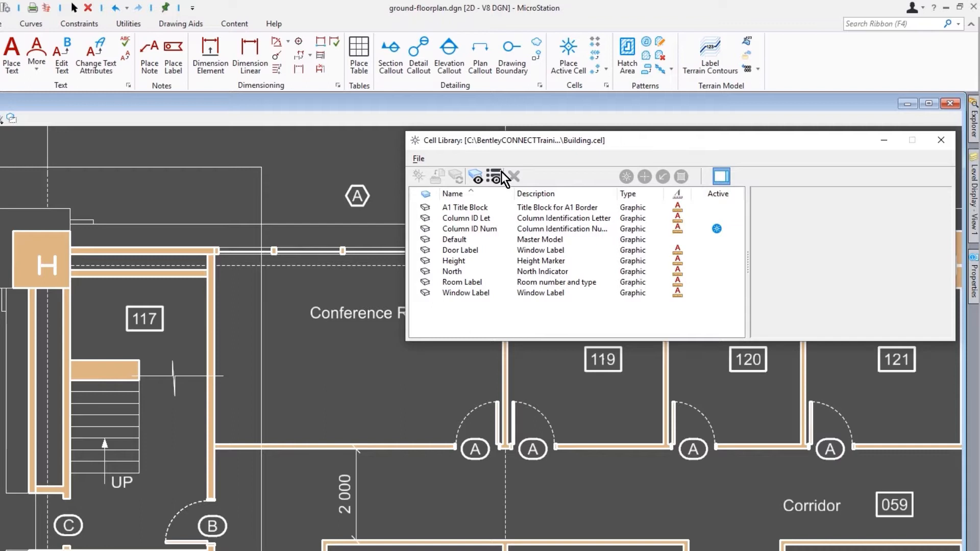
click(494, 176)
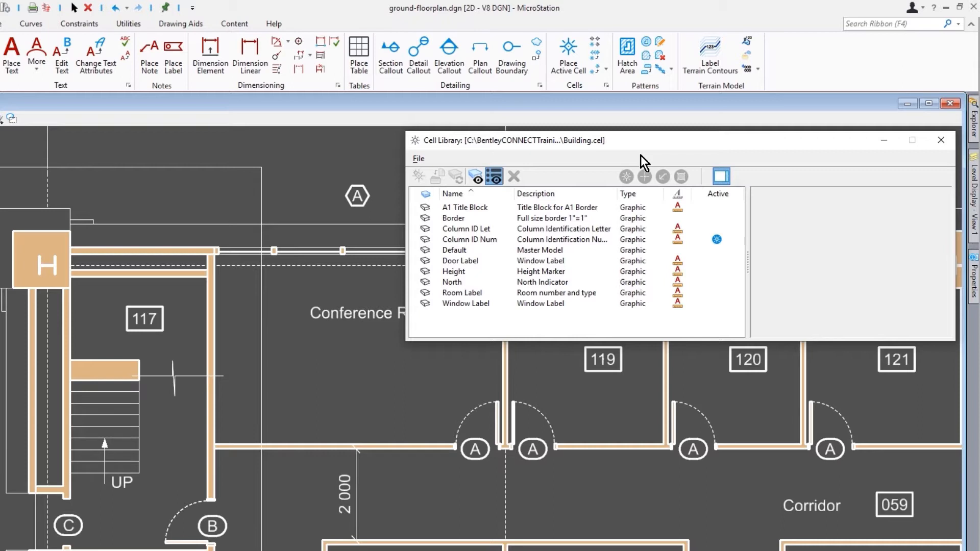
mouse_move(622, 167)
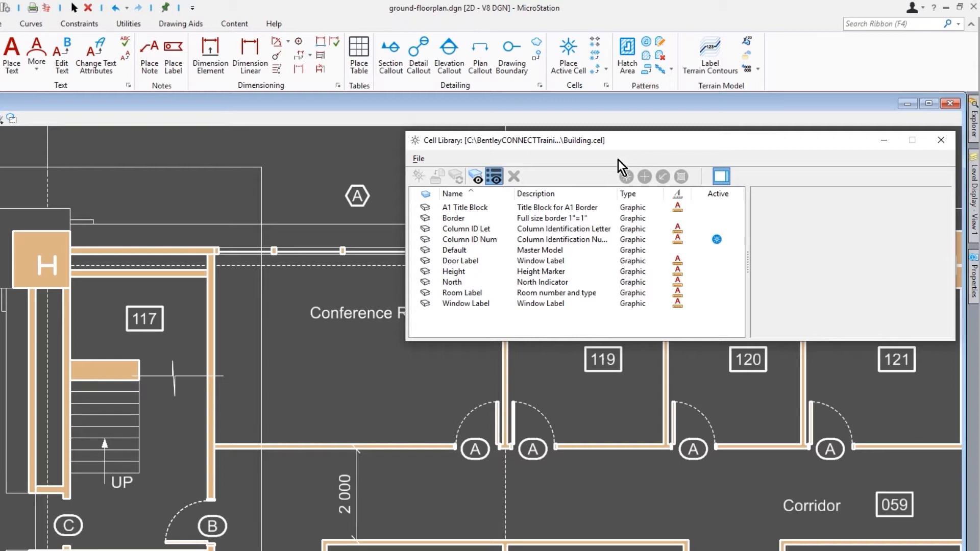
click(454, 218)
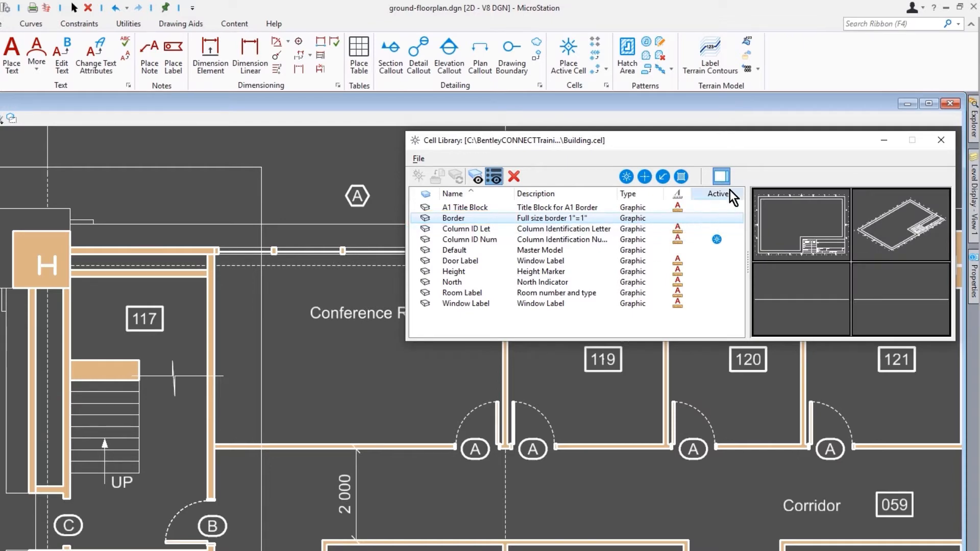
mouse_move(740, 161)
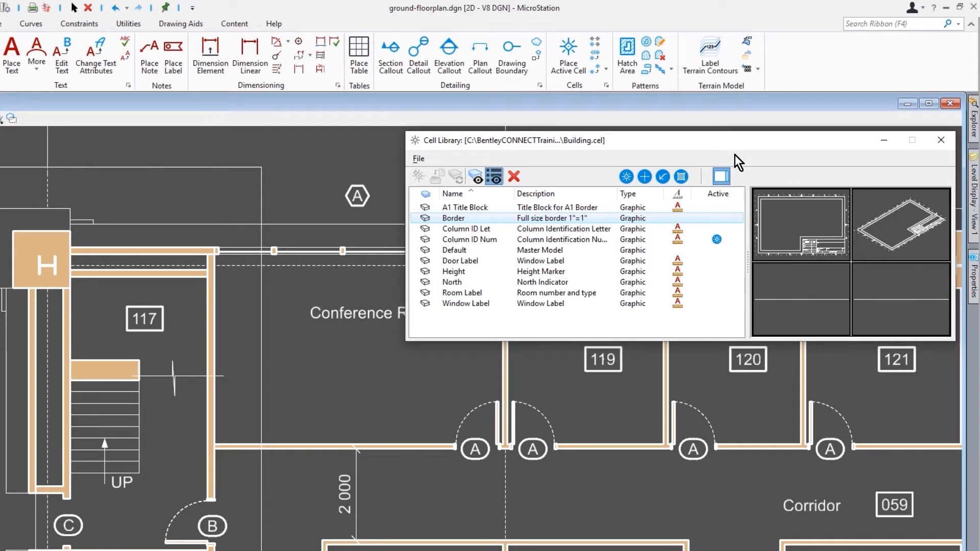
click(463, 292)
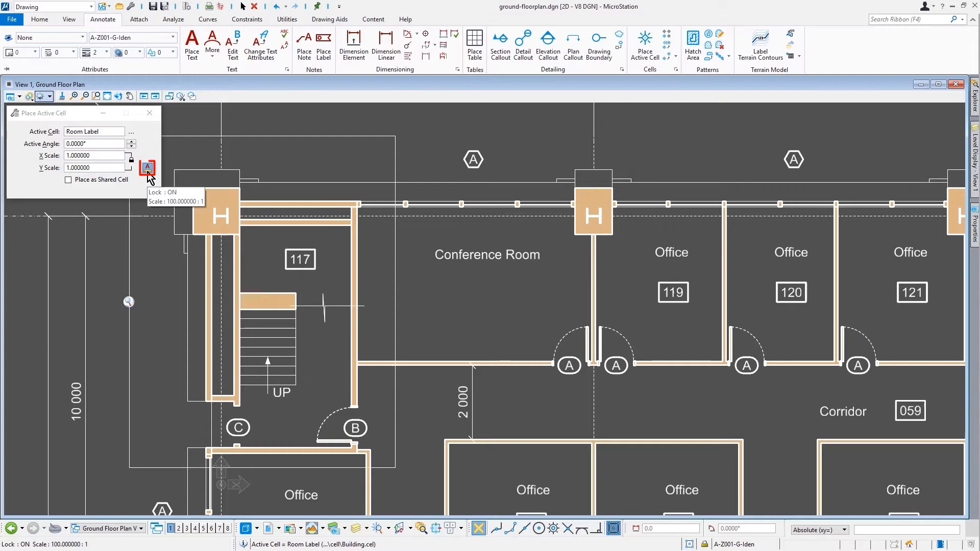
mouse_move(148, 175)
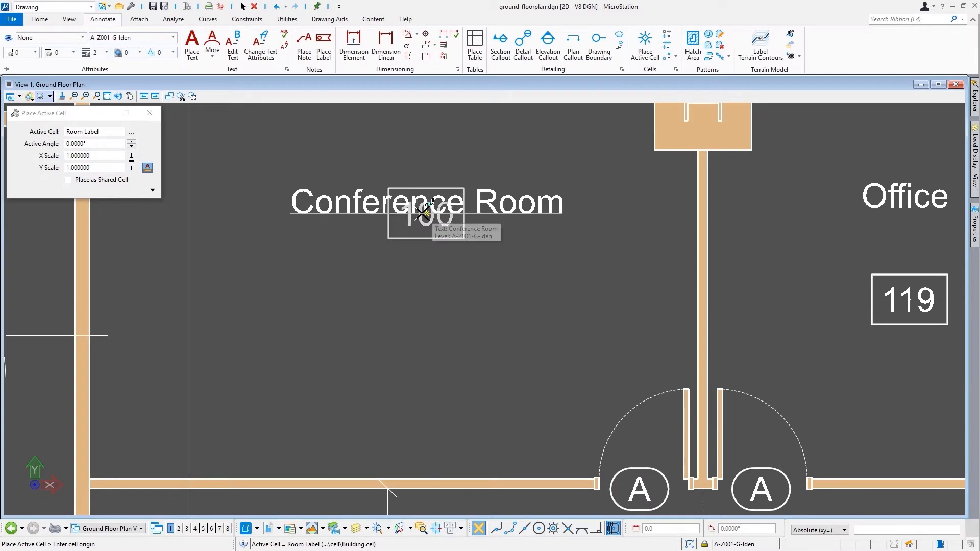
Place the Room Label cell, numbered 100, below the Conference Room name
click(426, 209)
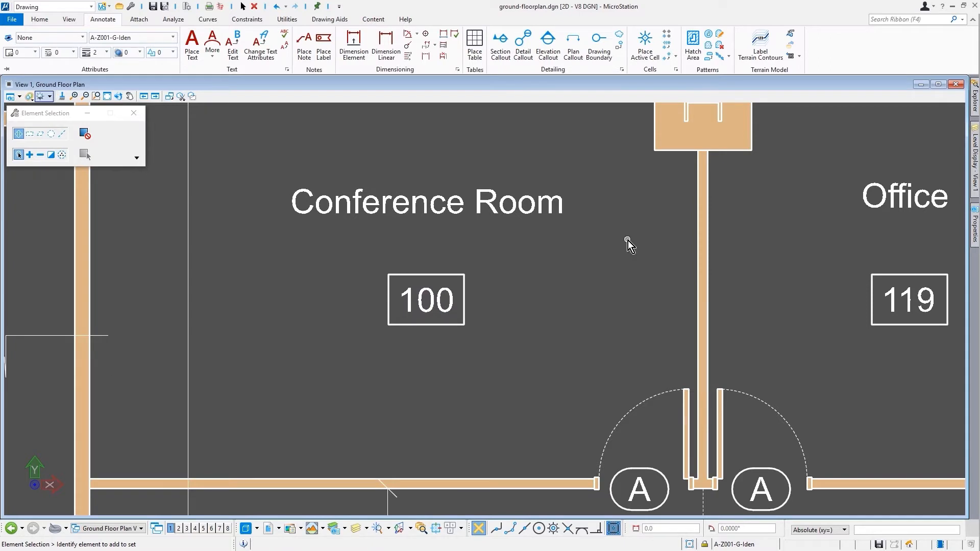
mouse_move(629, 242)
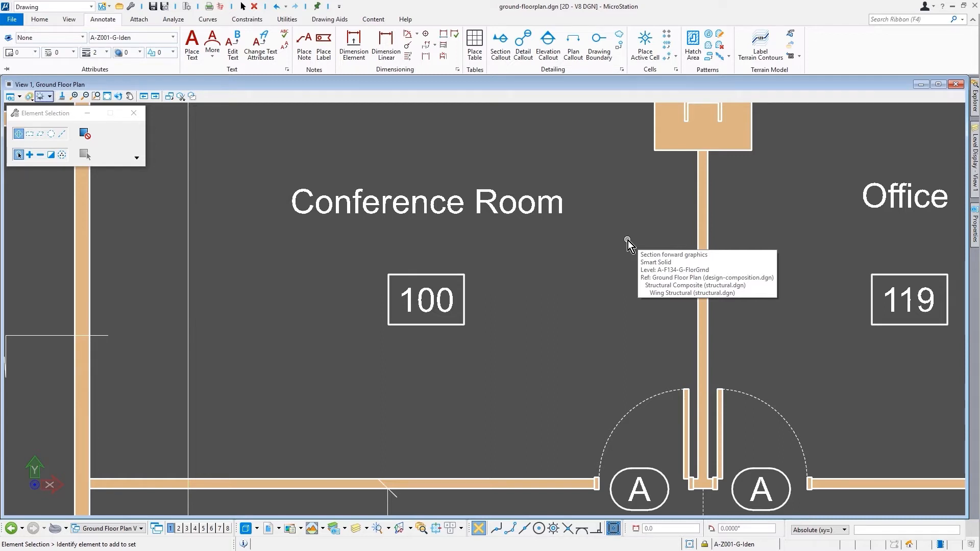
mouse_move(450, 300)
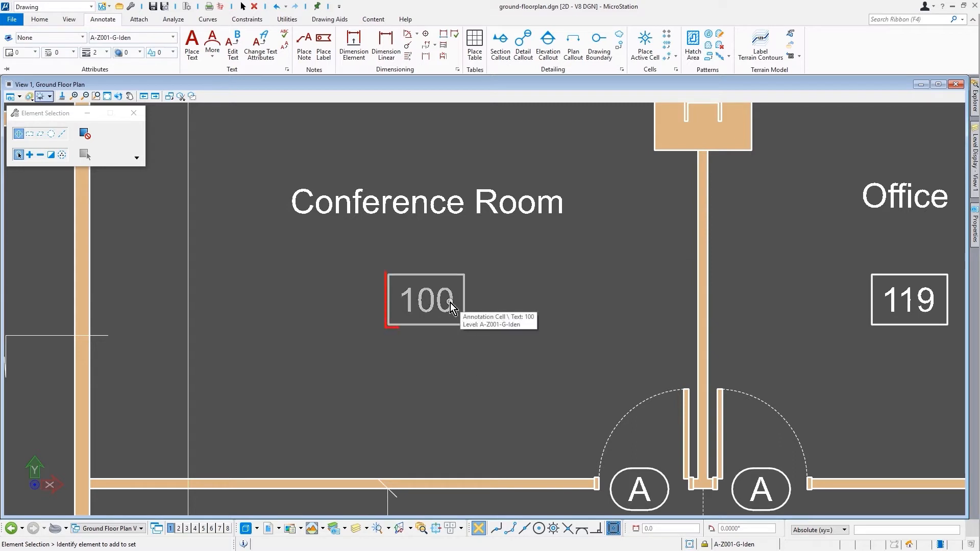
Edit the Conference Room label text from 100 to 118
double_click(425, 300)
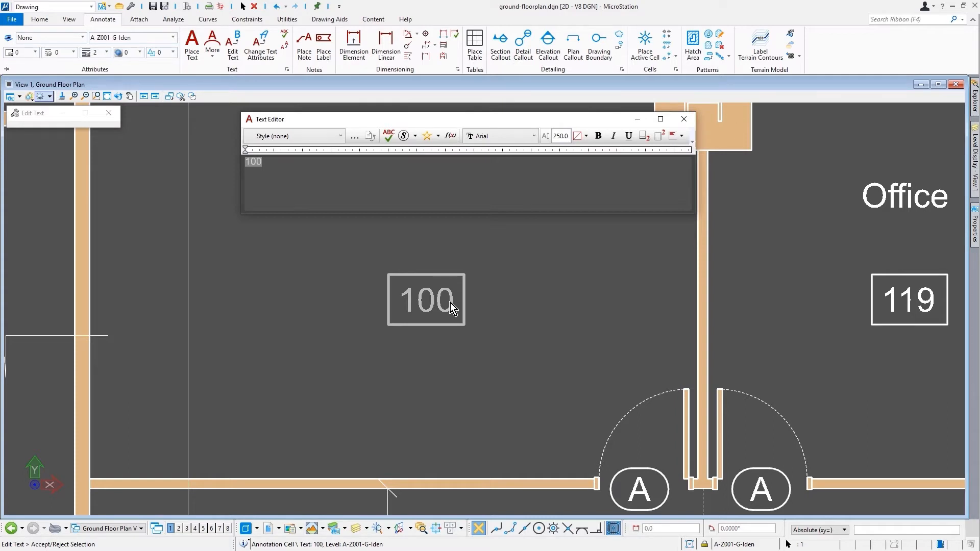
text(11)
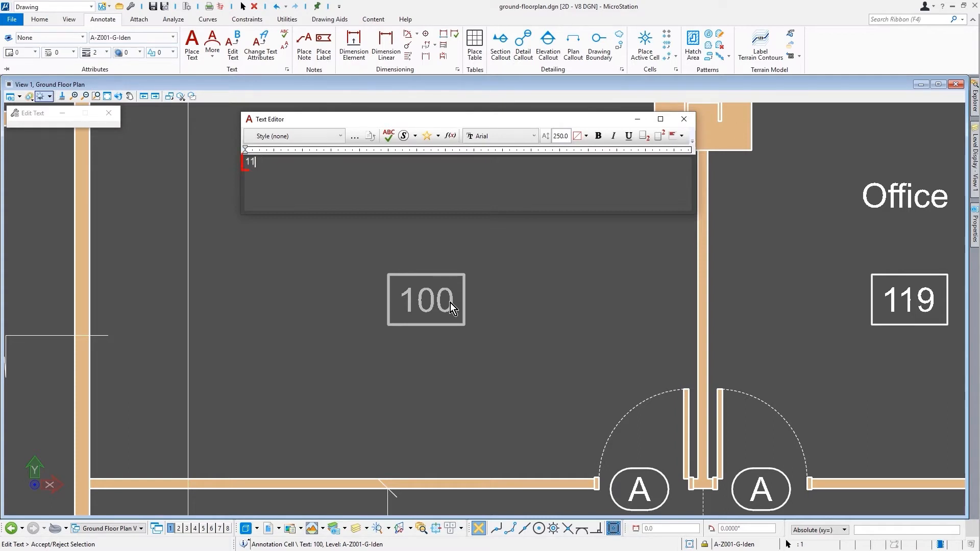
text(8)
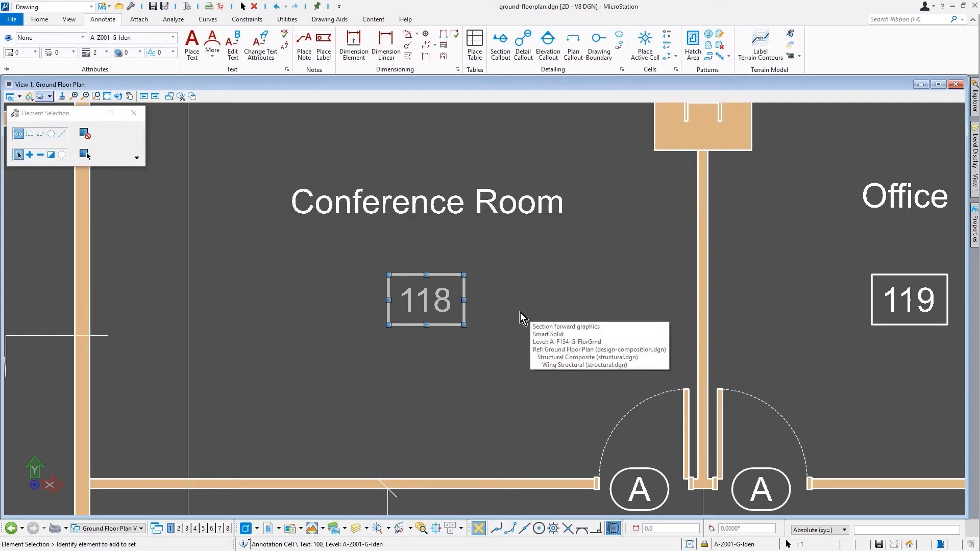
click(521, 314)
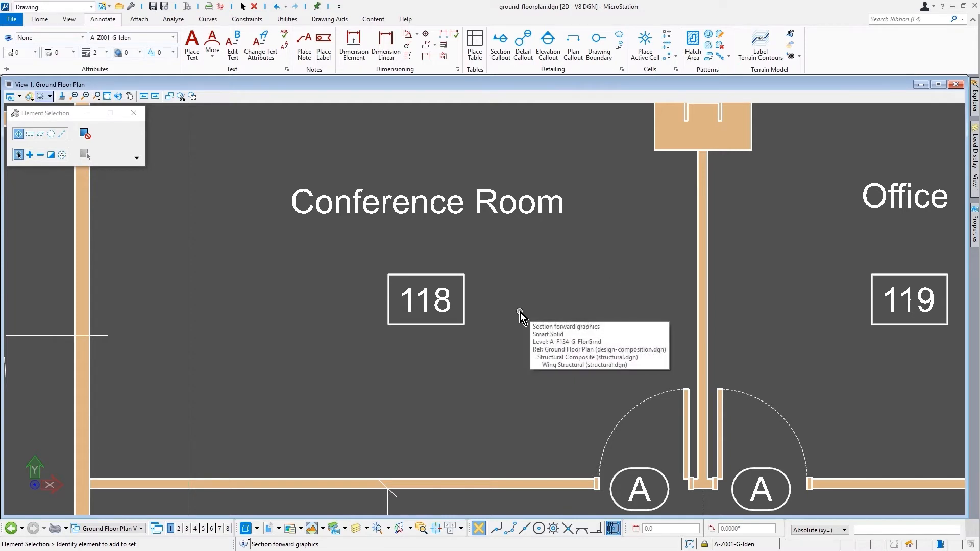
Zoom out and open the Annotation Scale list under Utilities > Drawing Scale
scroll(down, 3)
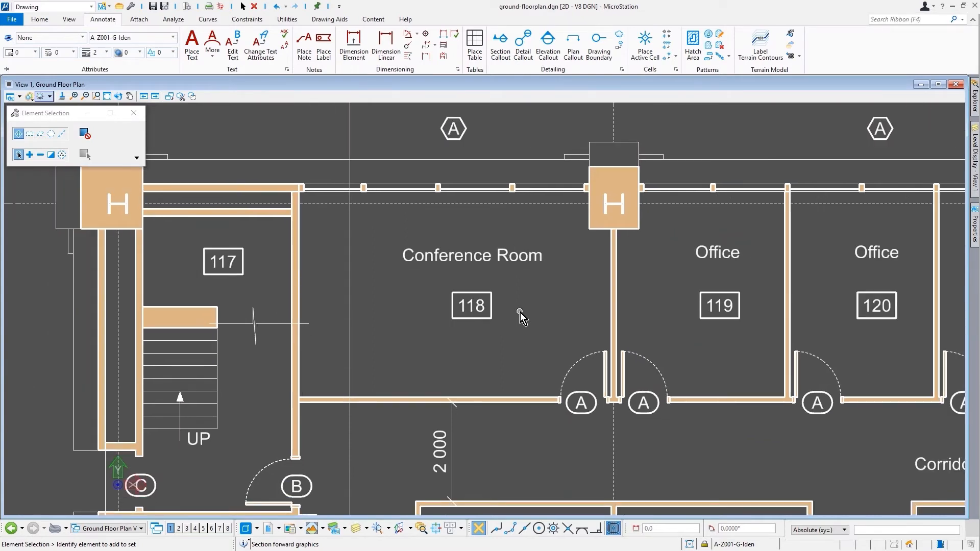
click(287, 20)
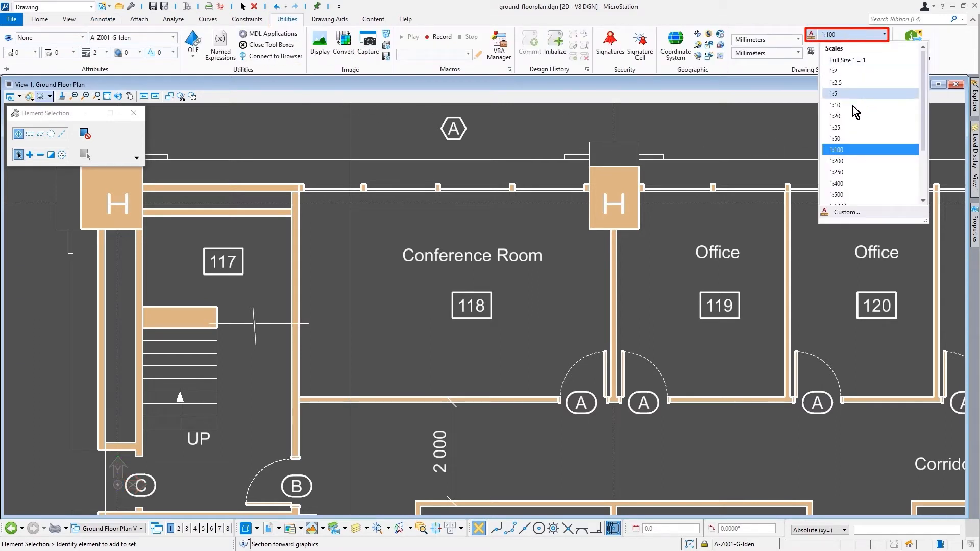
Try annotation scales 1:50 and 1:25, finally settling on 1:50
click(836, 139)
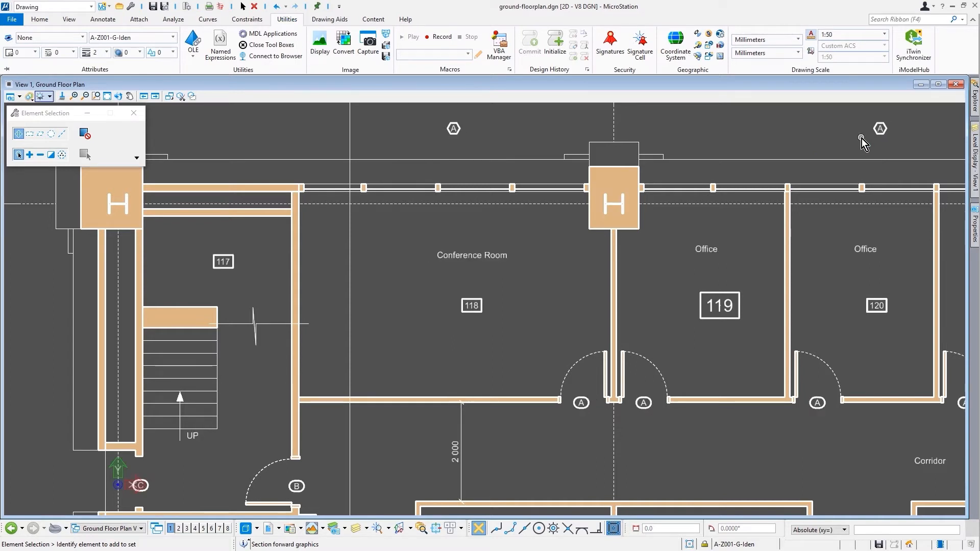
click(884, 34)
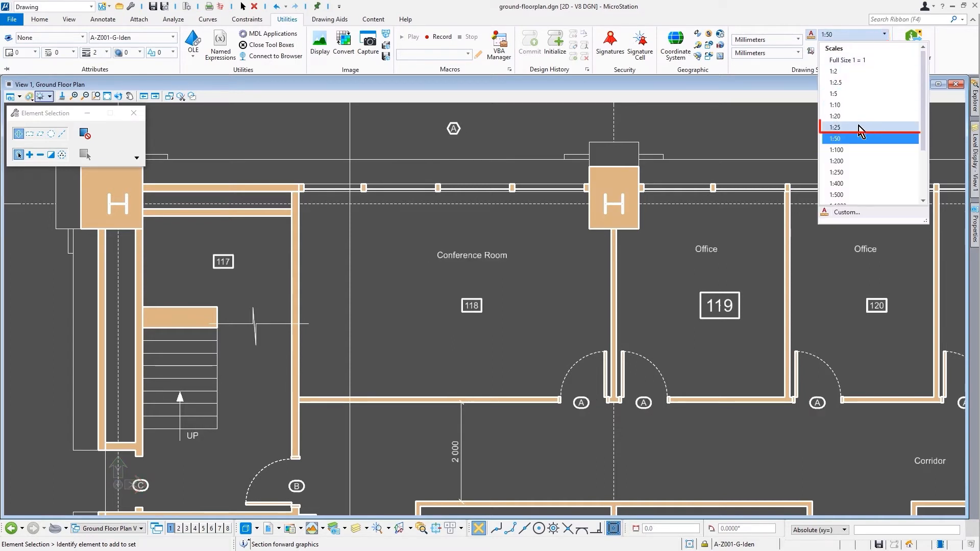
click(837, 128)
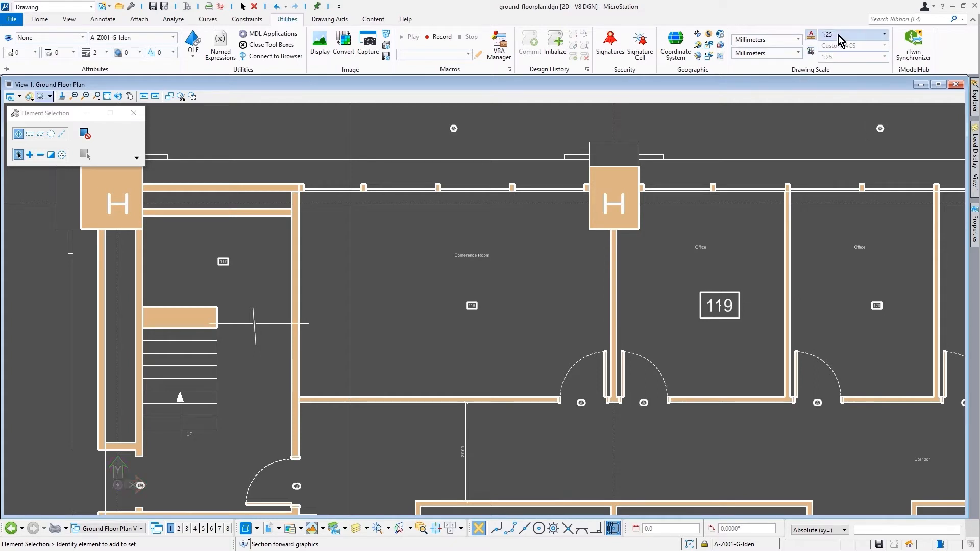
click(884, 34)
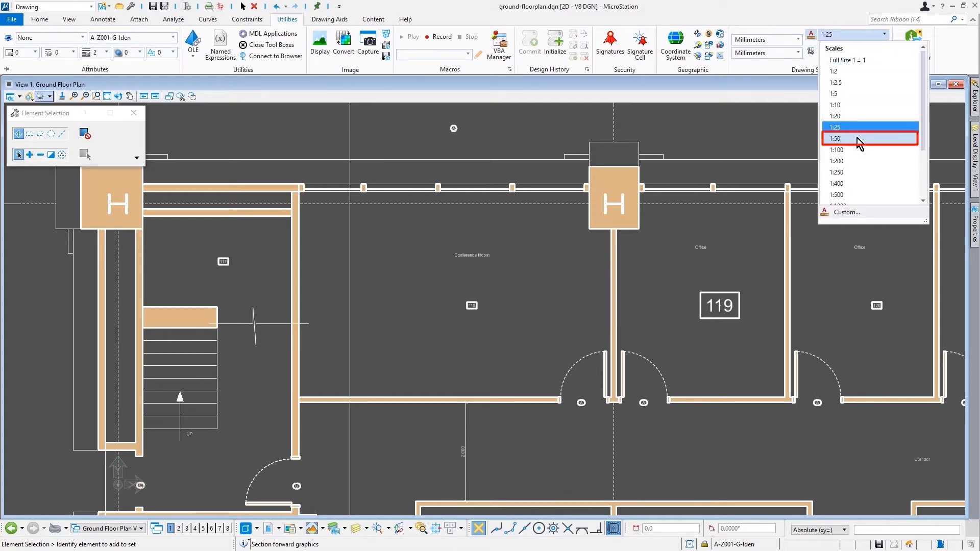
click(836, 139)
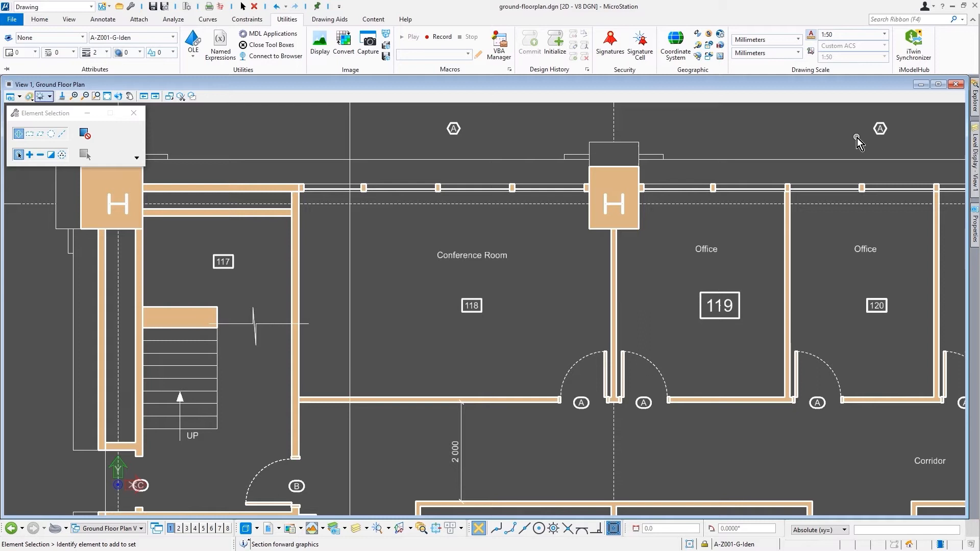
mouse_move(794, 148)
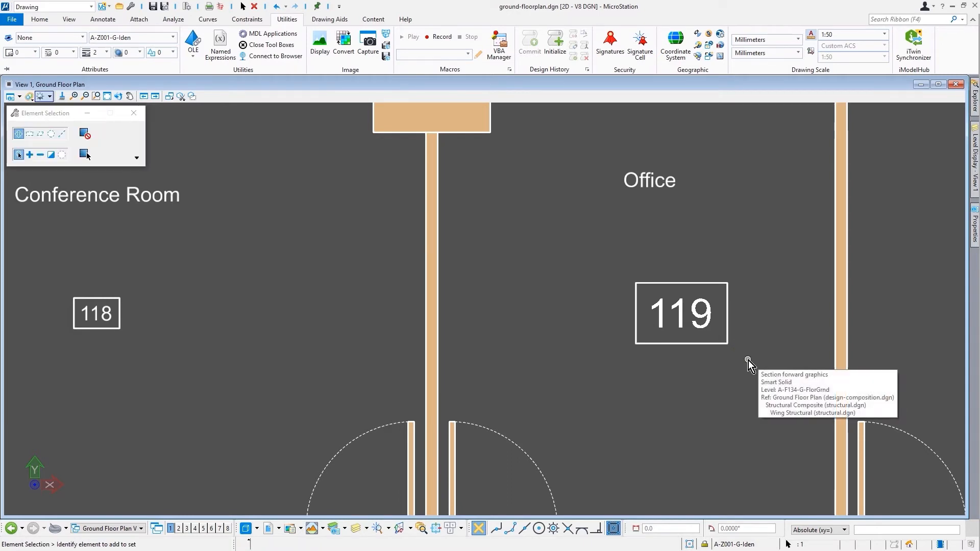
mouse_move(650, 284)
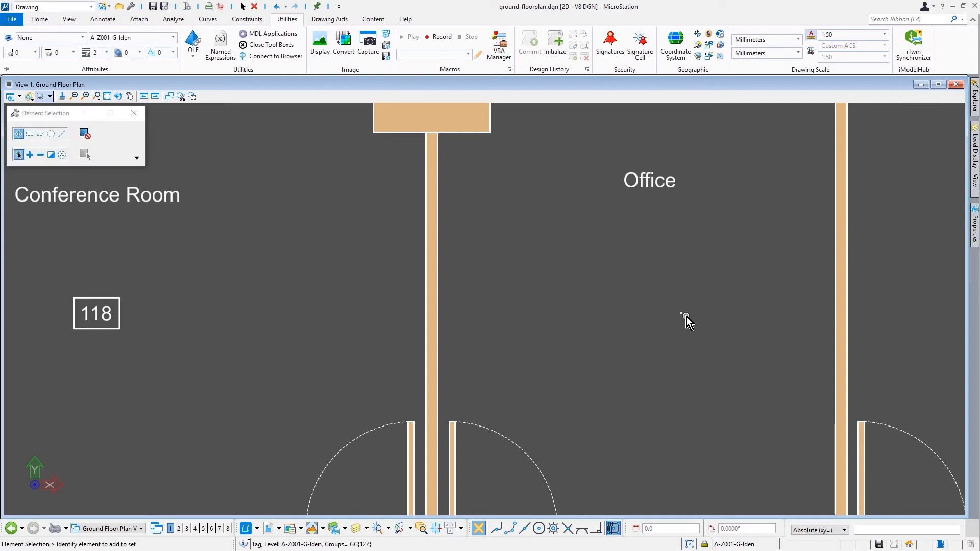
mouse_move(707, 299)
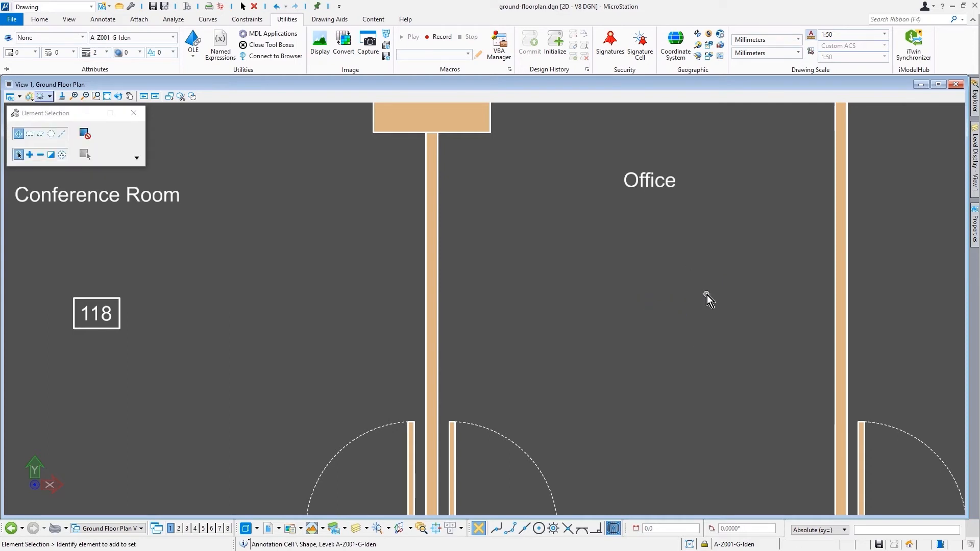
Place a new Room Label cell reading 100 inside the Office
click(103, 19)
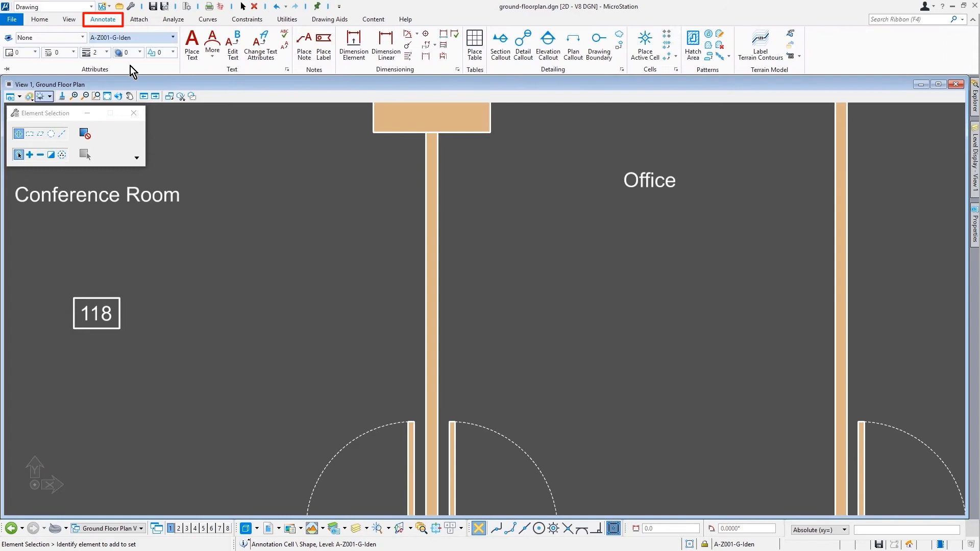
click(644, 45)
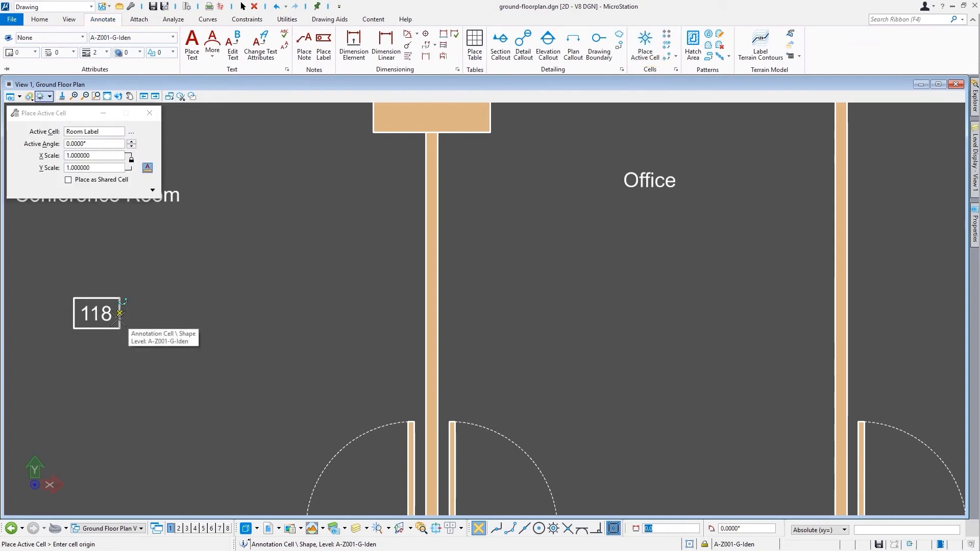
click(649, 313)
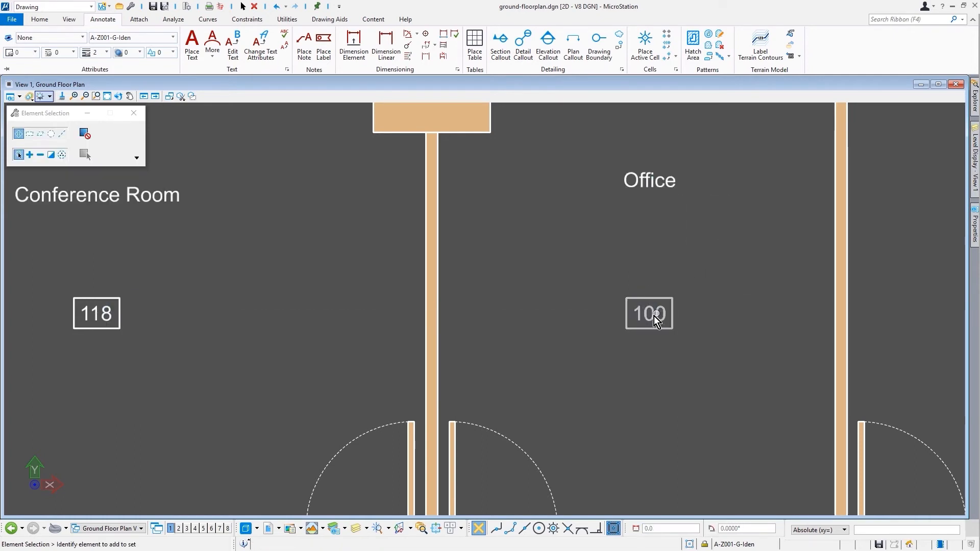
Open the Office label's 100 in the Text Editor and retype it as 119
double_click(648, 314)
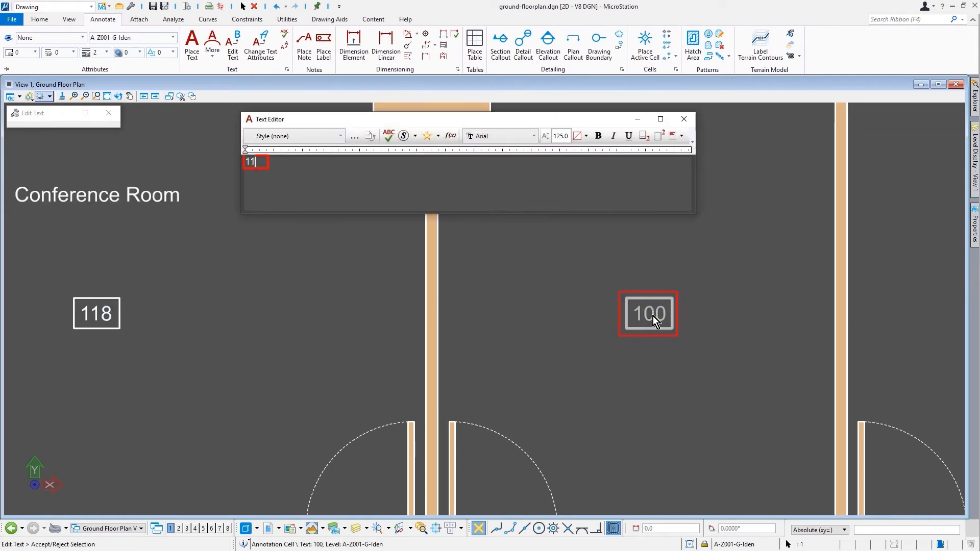
text(9)
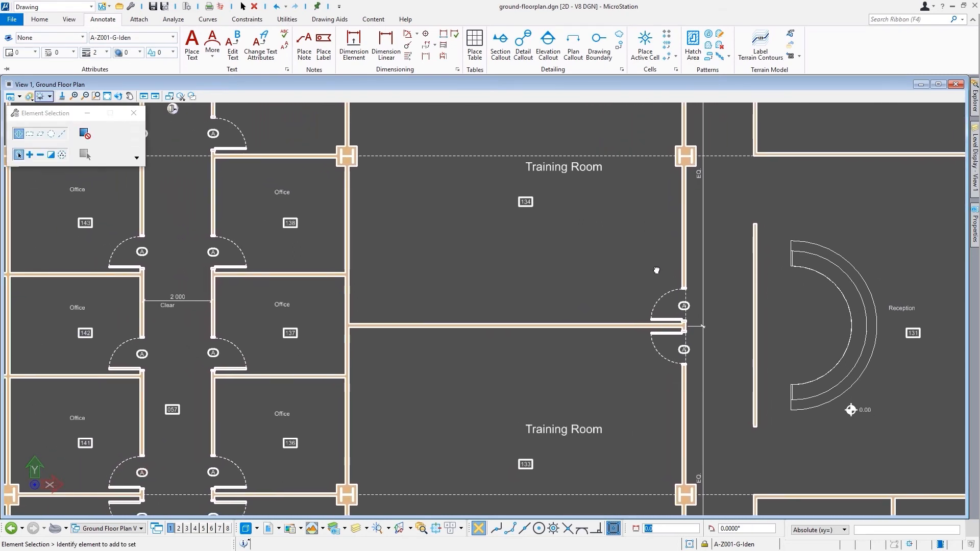
mouse_move(628, 206)
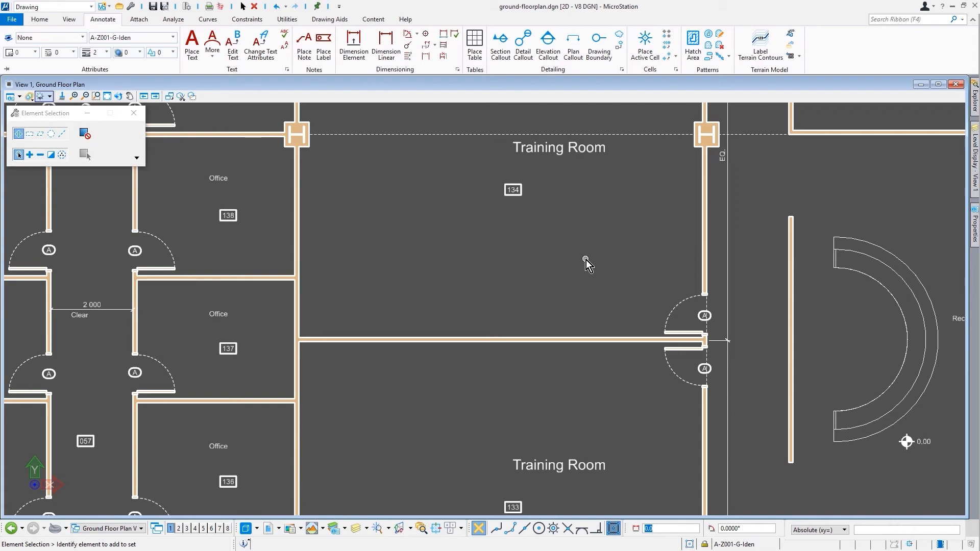
Start Annotate > Change Text Attributes over the Training Room area
click(260, 45)
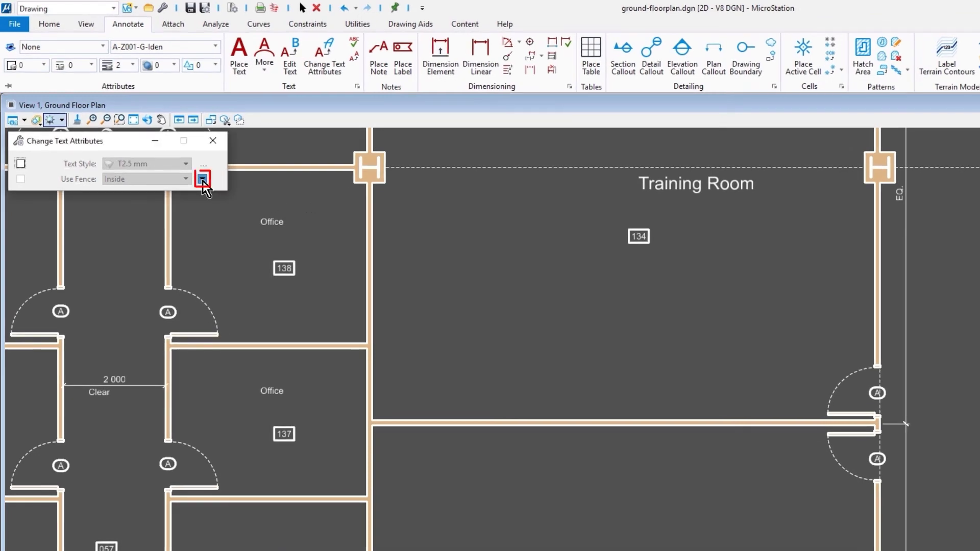
Enable Text Style T2.5 mm and Annotation, then apply them to the Training Room text
click(203, 180)
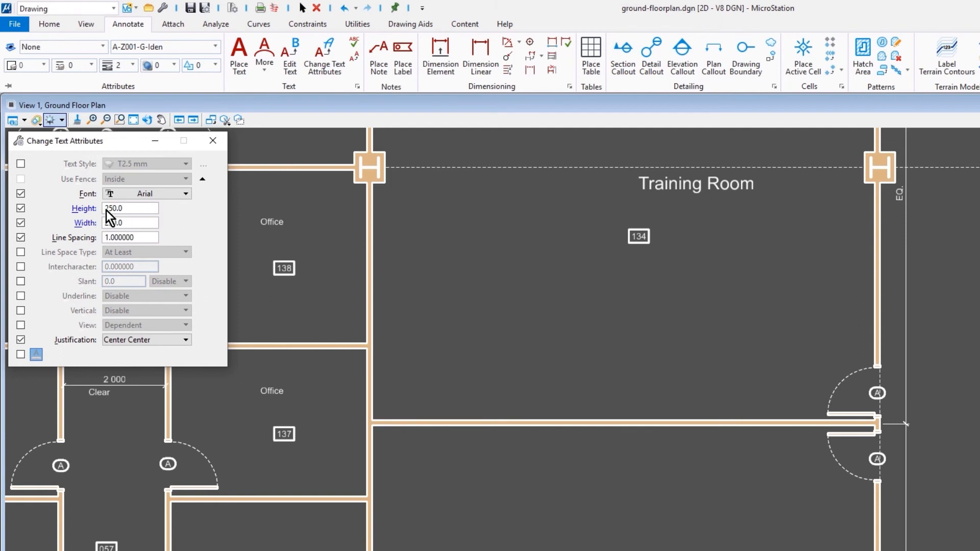
click(21, 164)
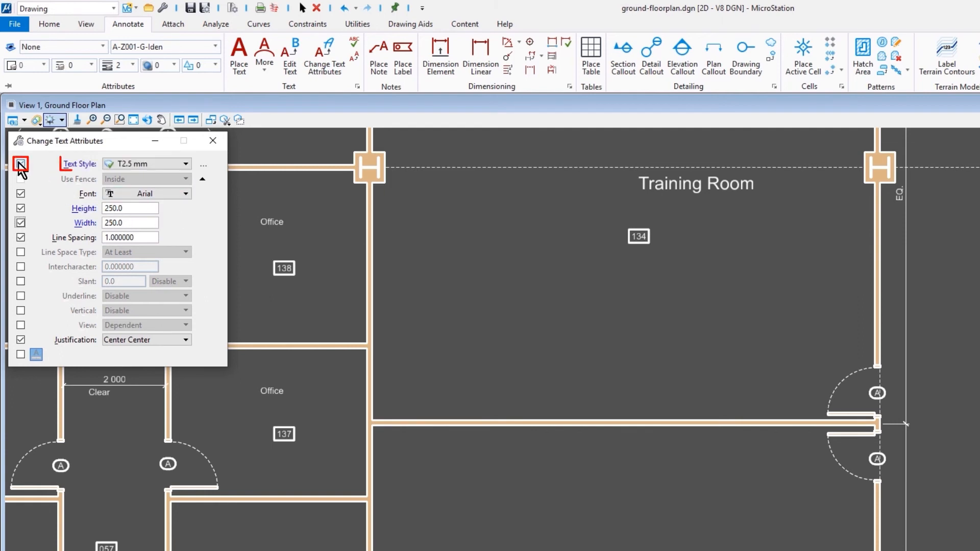
click(21, 164)
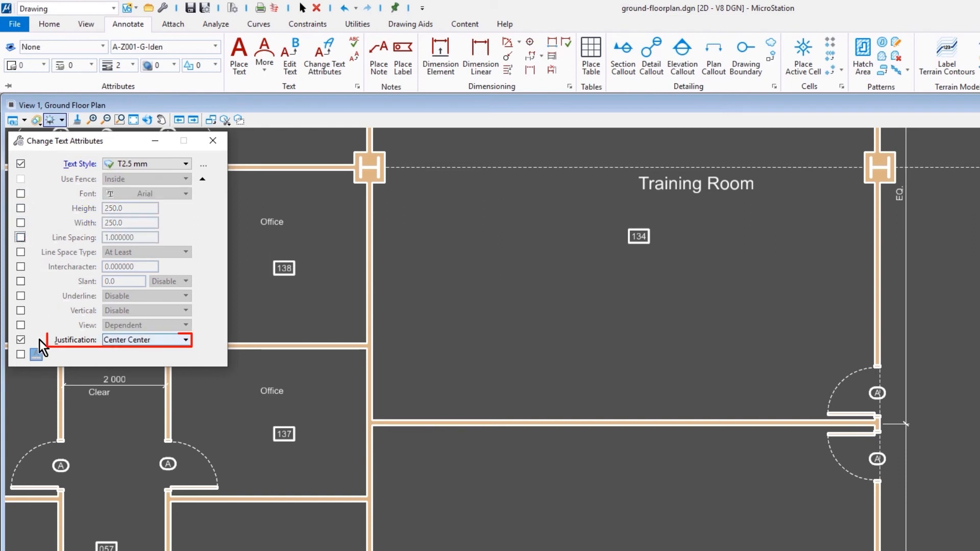
click(20, 355)
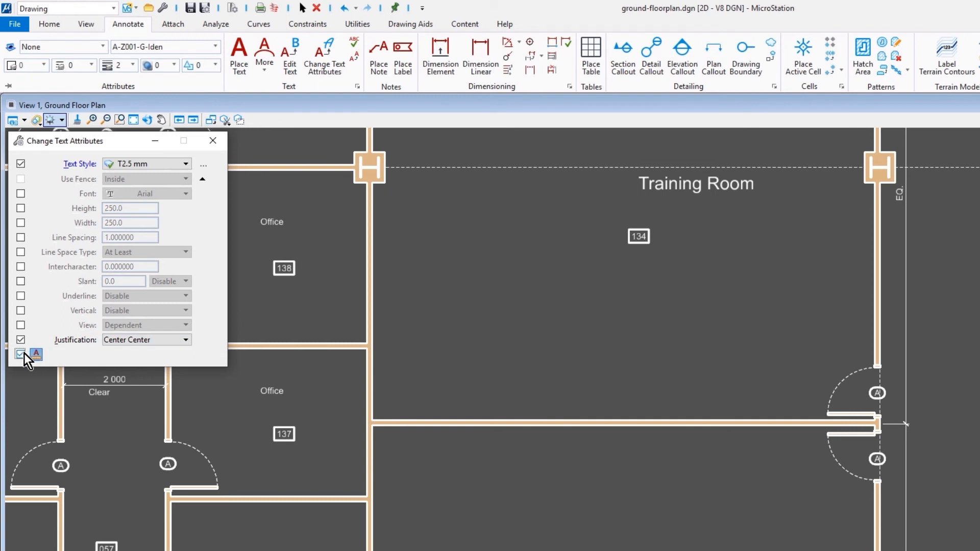
click(21, 354)
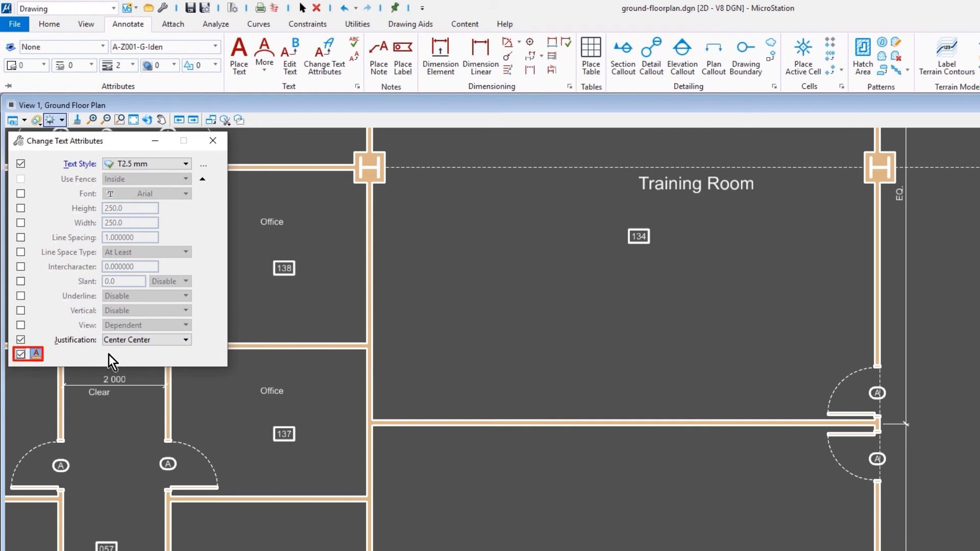
click(696, 184)
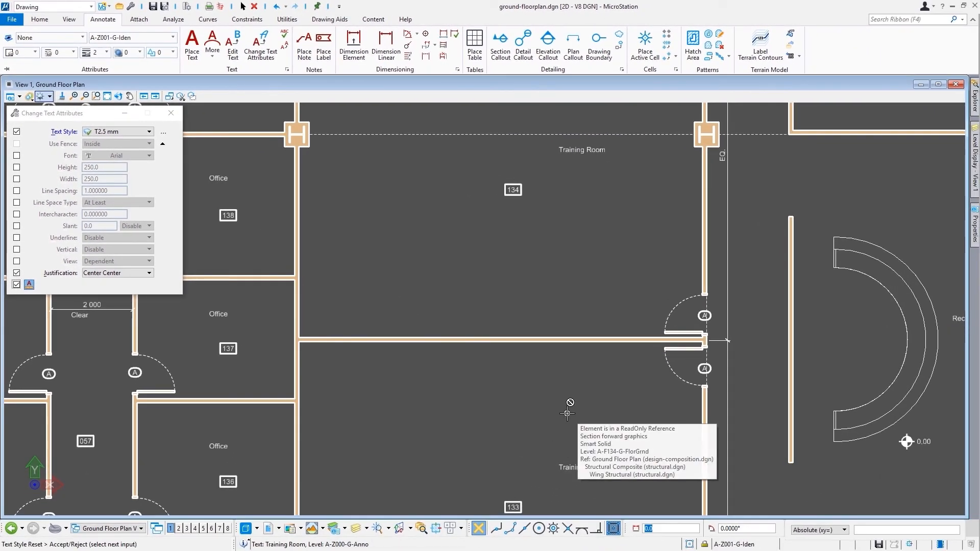
click(287, 20)
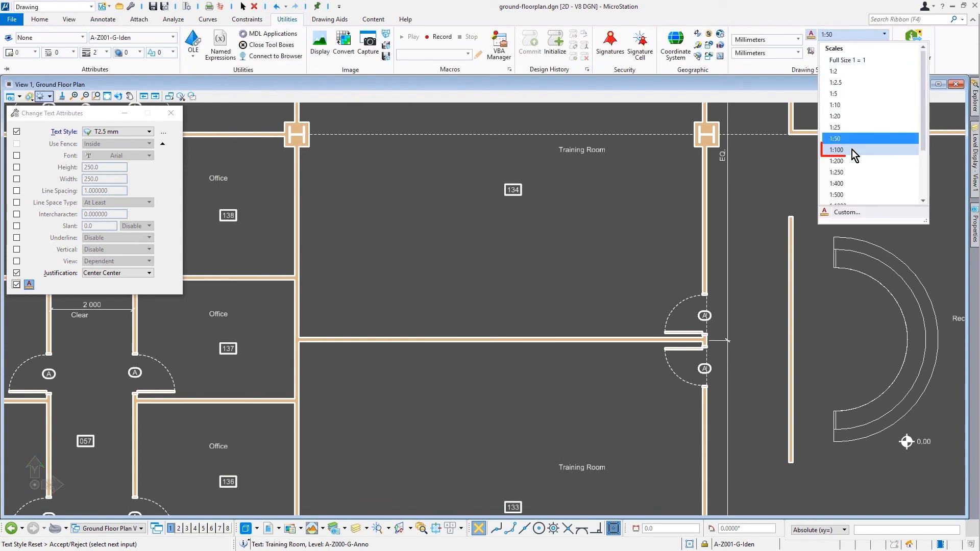
Try drawing scales 1:100, 1:20 and 1:50, finishing back at 1:100
click(836, 150)
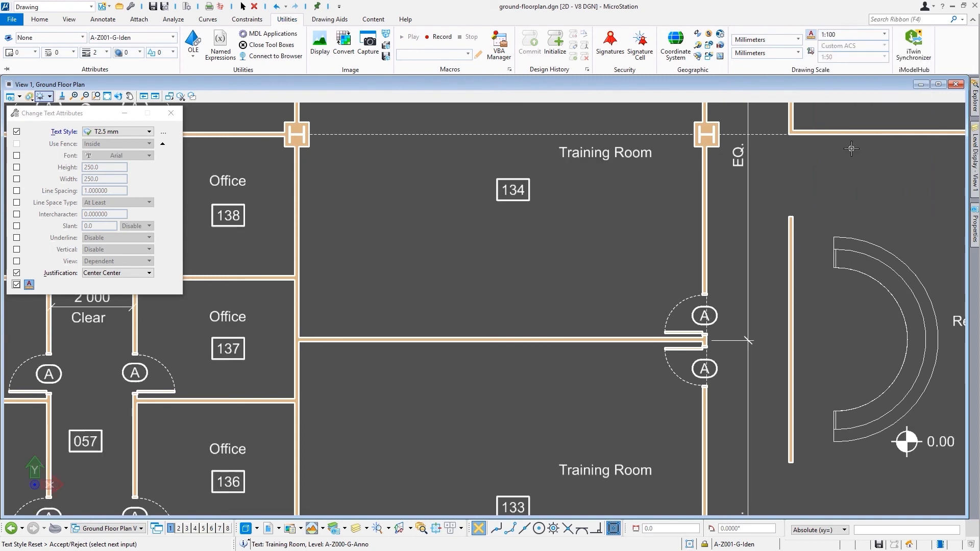
mouse_move(851, 148)
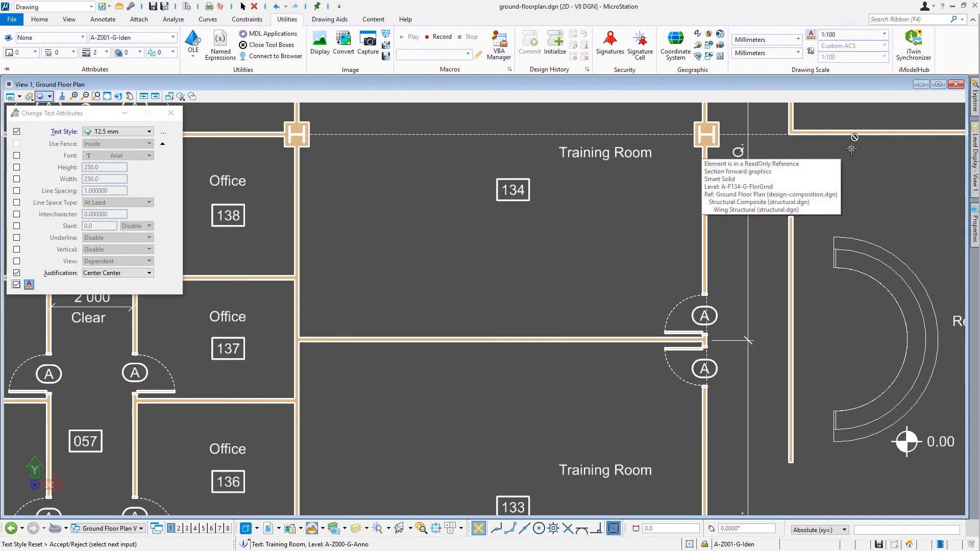
click(883, 35)
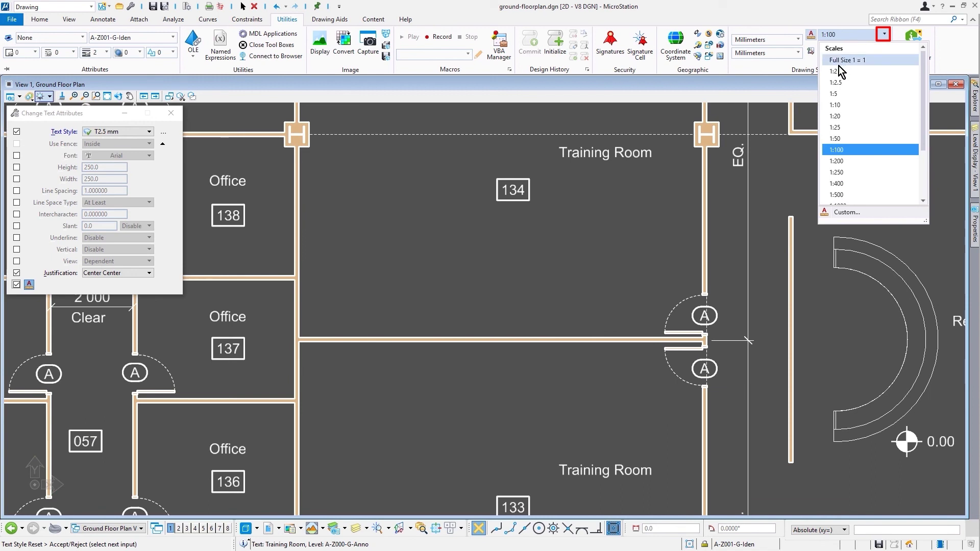
mouse_move(850, 117)
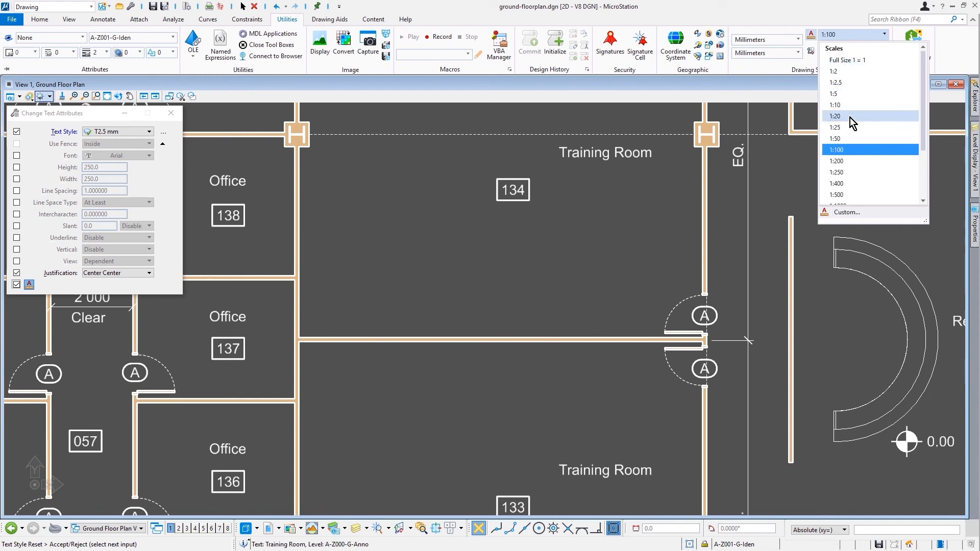
click(836, 116)
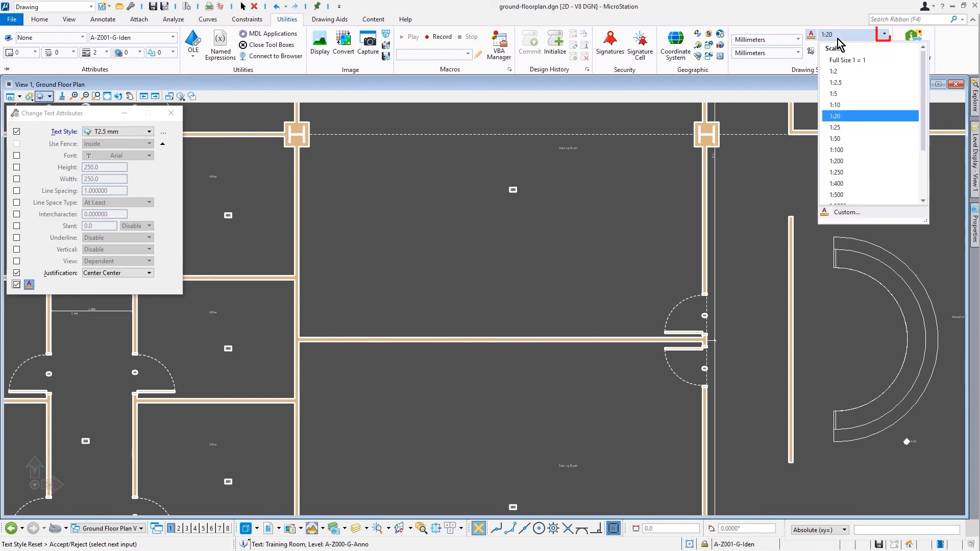
mouse_move(863, 138)
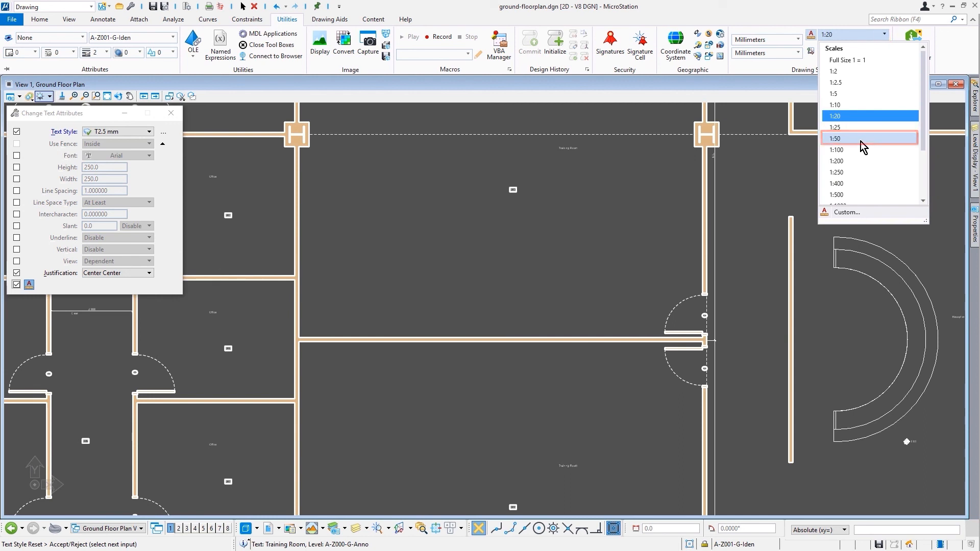
click(836, 139)
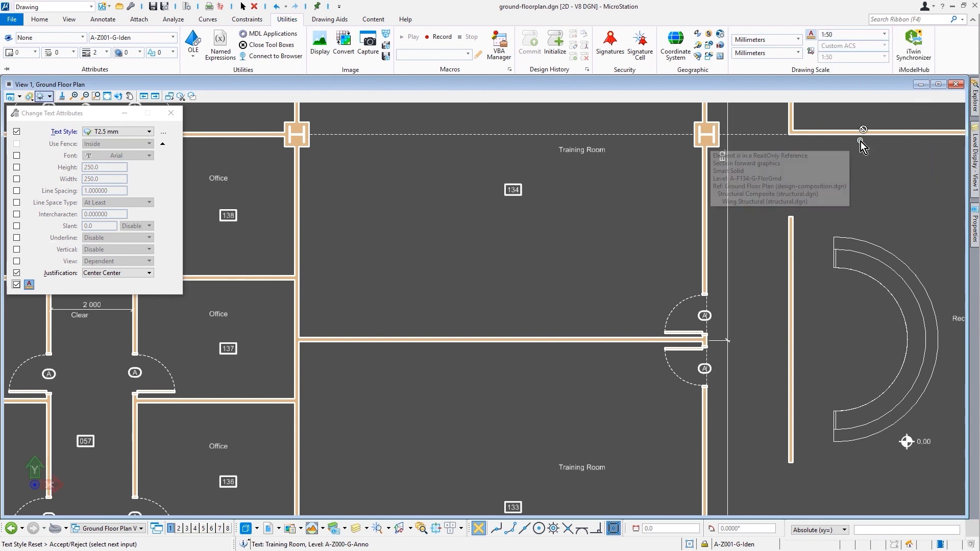
click(885, 34)
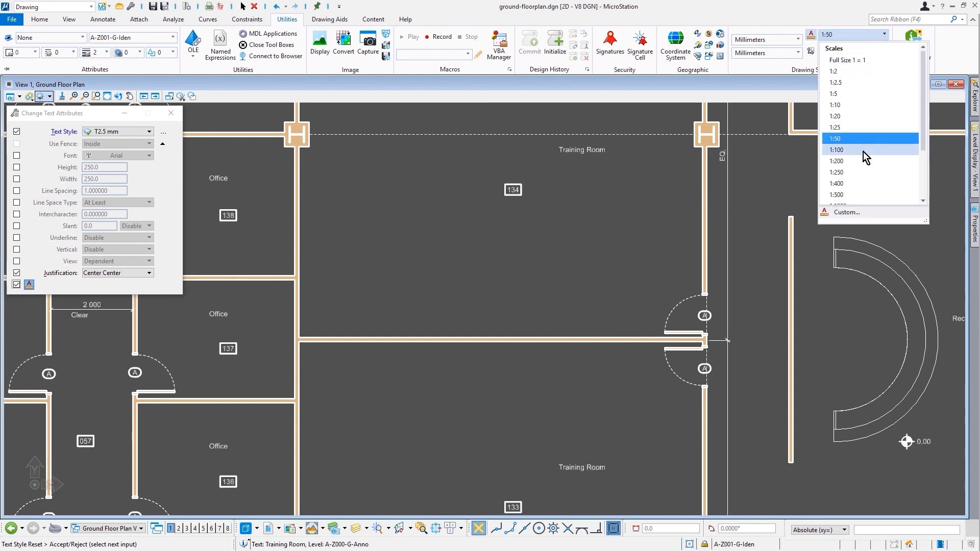
click(837, 149)
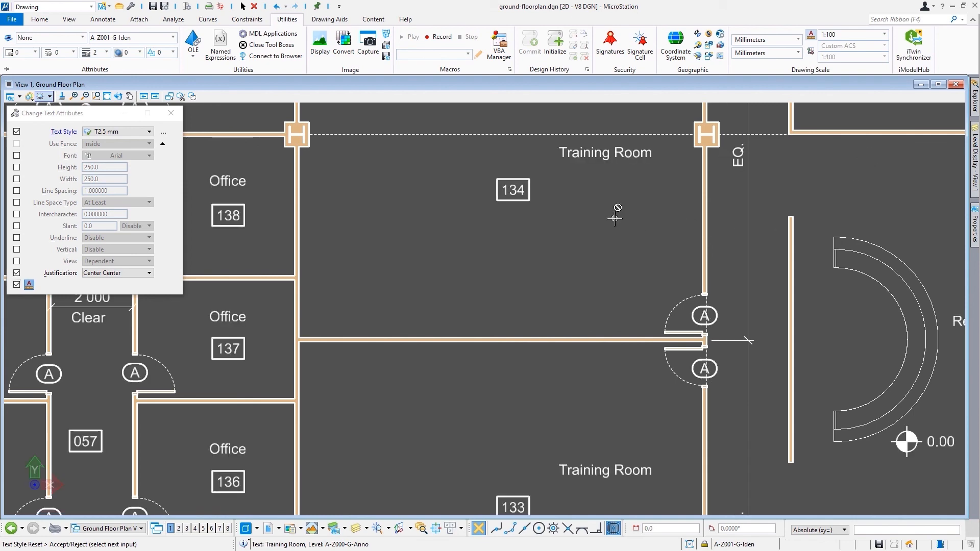